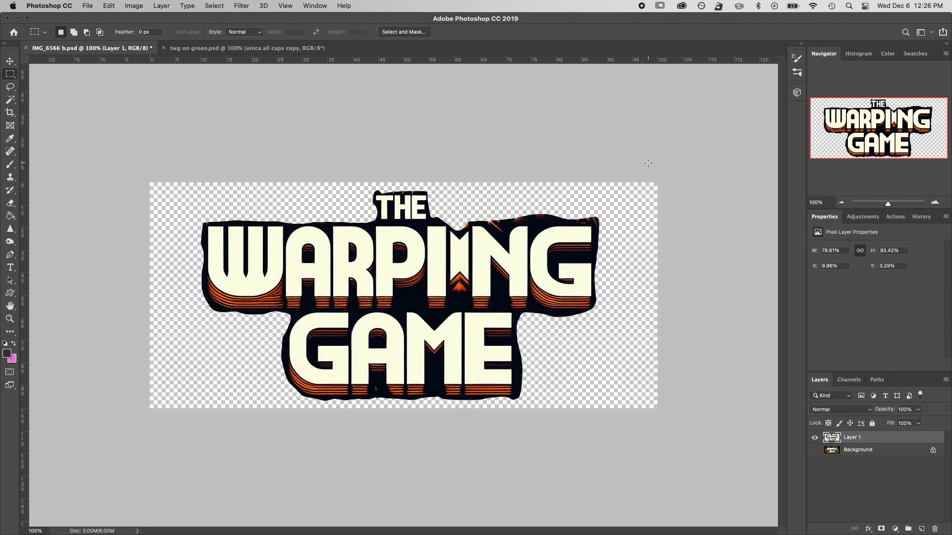
pyautogui.moveTo(641, 166)
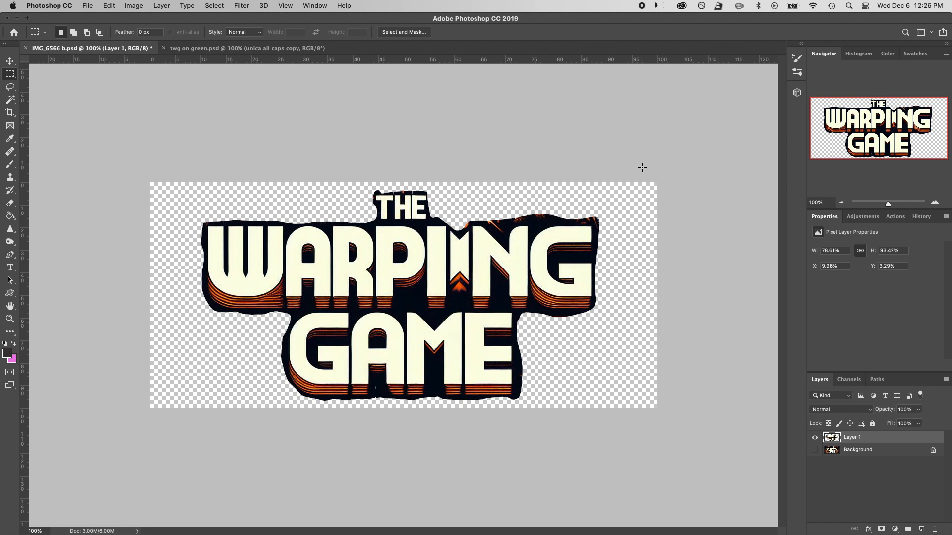
# Lasso a freehand selection around THE and WARPING for copying to its own layer.
pyautogui.click(10, 86)
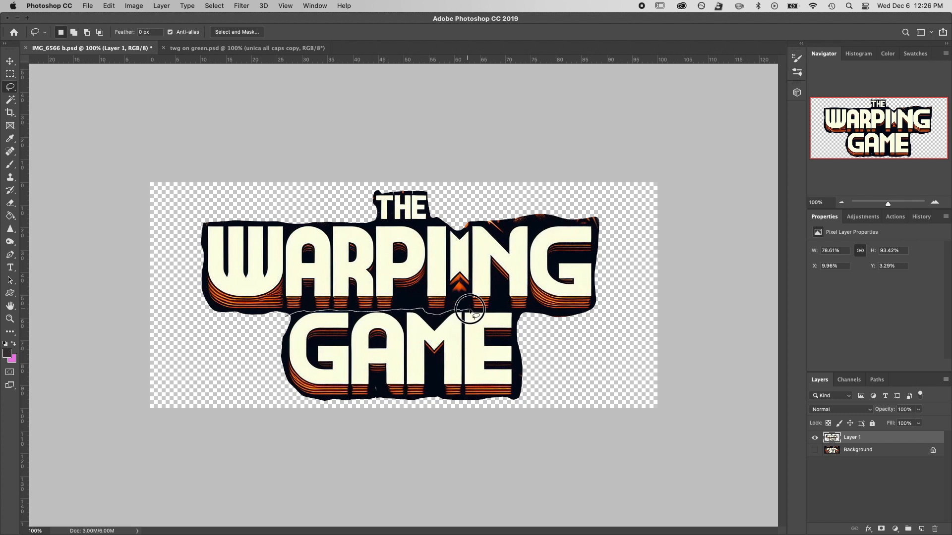
pyautogui.moveTo(467, 309); pyautogui.dragTo(369, 218)
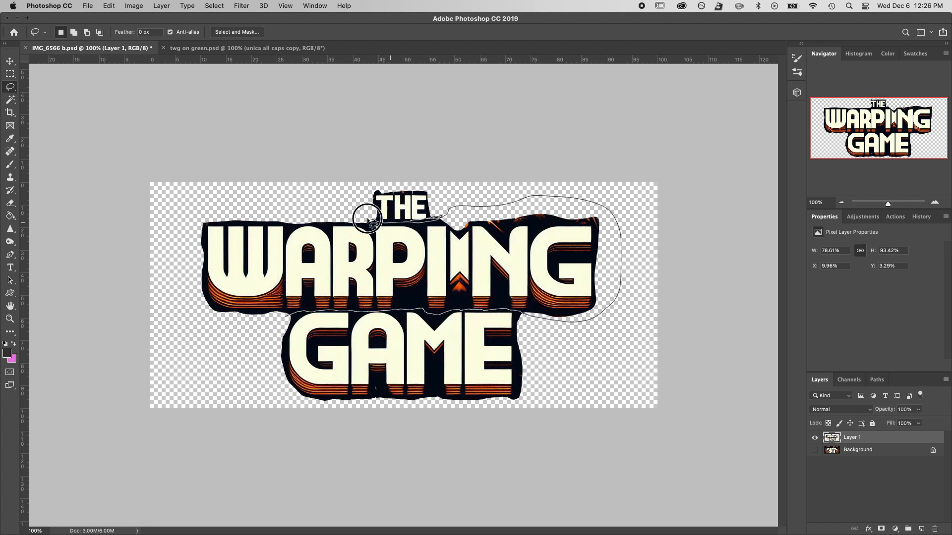
pyautogui.click(414, 222)
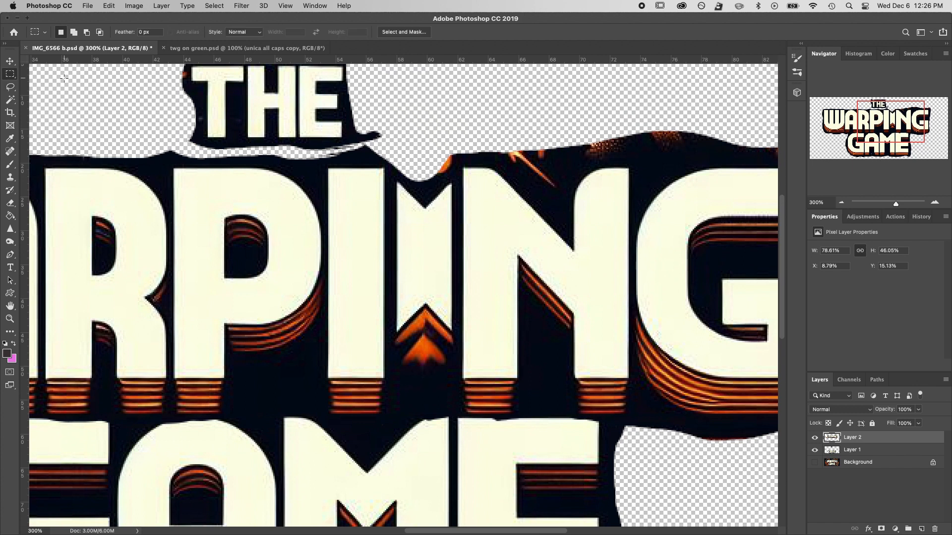
# Marquee the tall bar of the letter I in WARPING and lift it onto a new layer.
pyautogui.moveTo(328, 158); pyautogui.dragTo(391, 377)
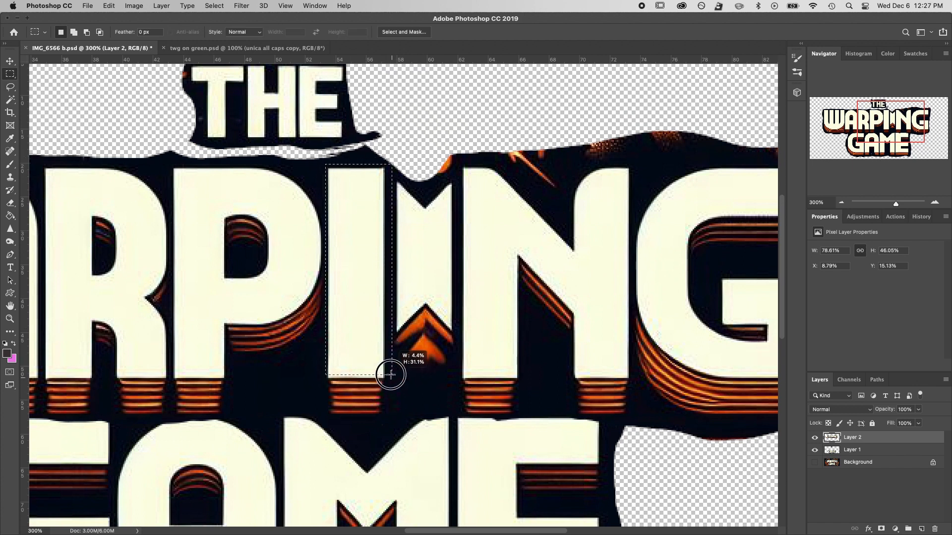
pyautogui.press('Delete')
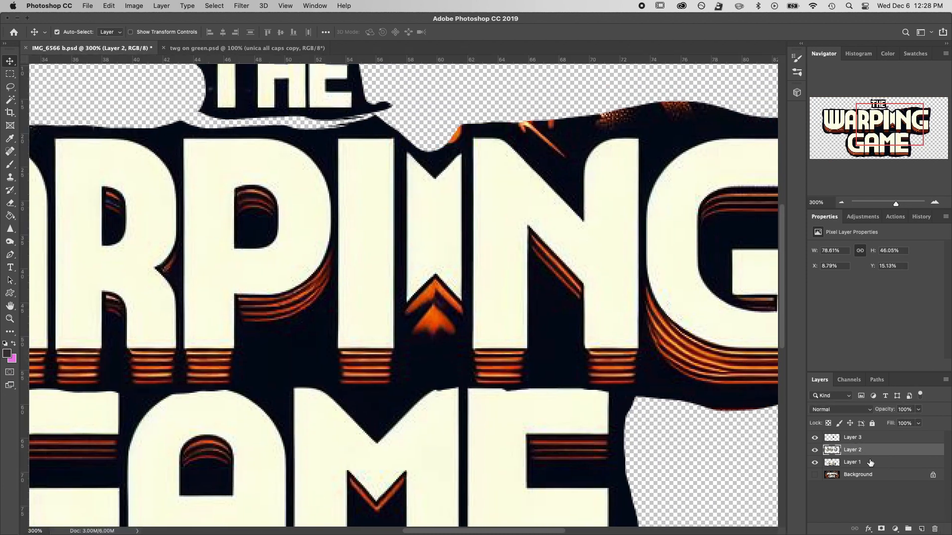
# Copy a further strip of the I, switch between Layers 5 and 4, and pick a tool.
pyautogui.moveTo(335, 351); pyautogui.dragTo(398, 387)
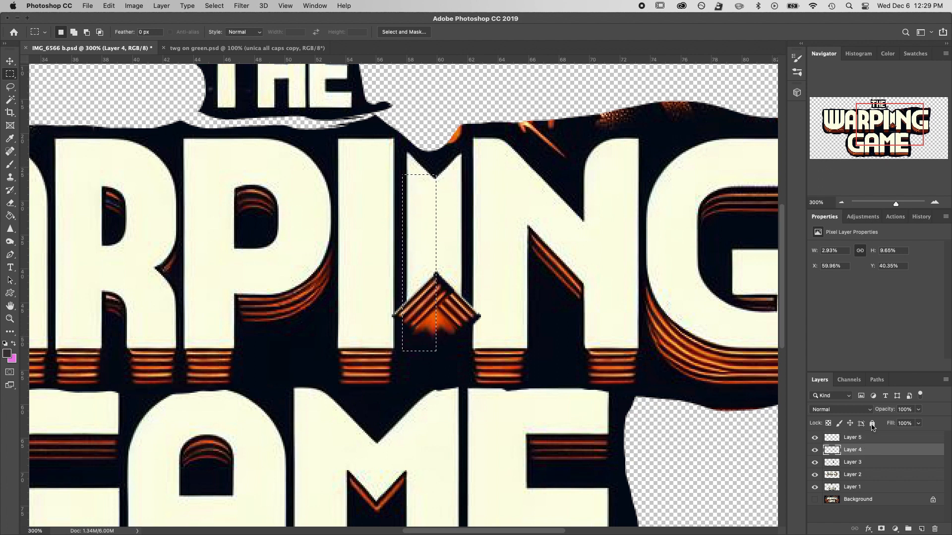
pyautogui.click(853, 438)
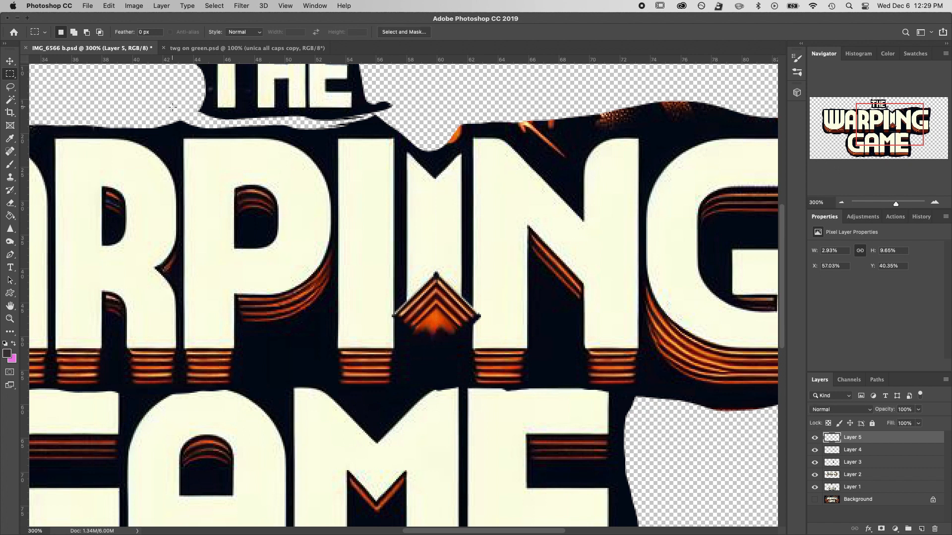
pyautogui.click(853, 450)
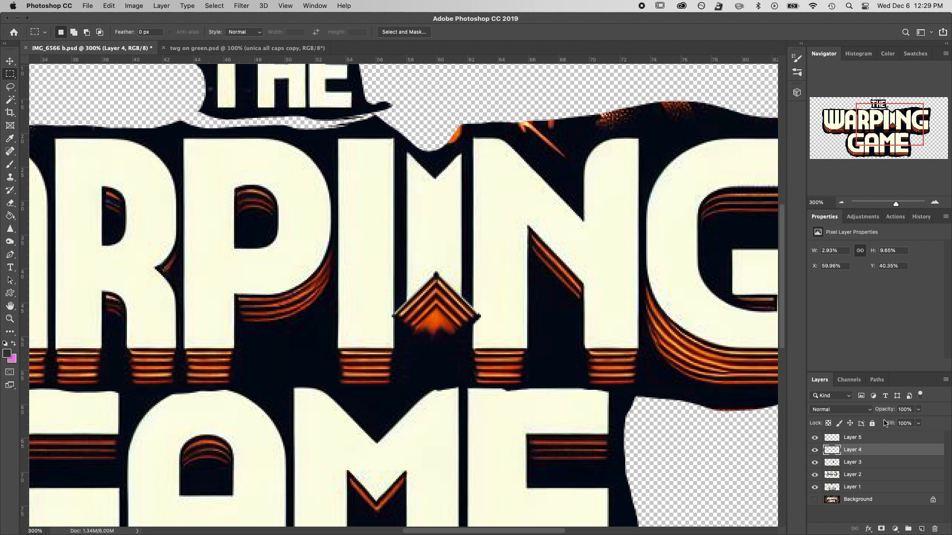
pyautogui.click(7, 73)
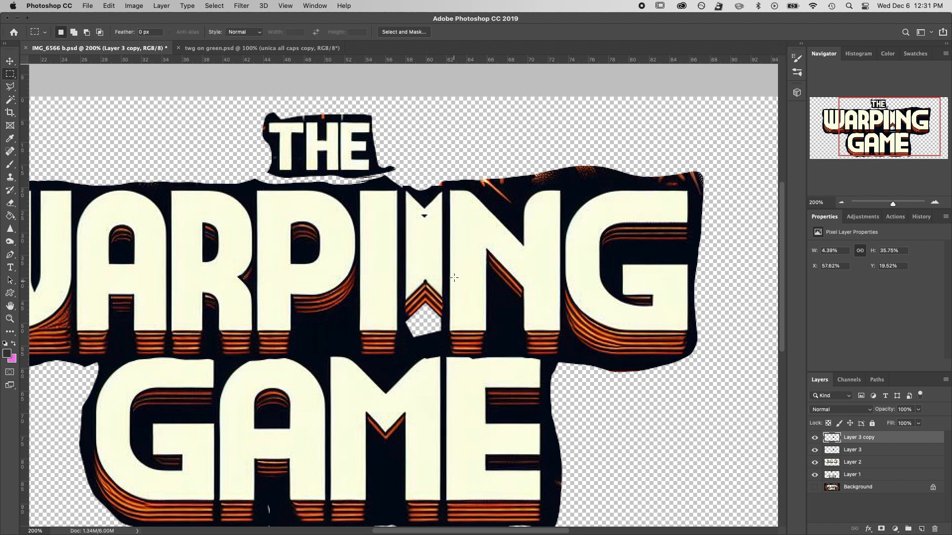
# Build the backing rectangles and resize the small dark patch near the letter I.
pyautogui.click(10, 62)
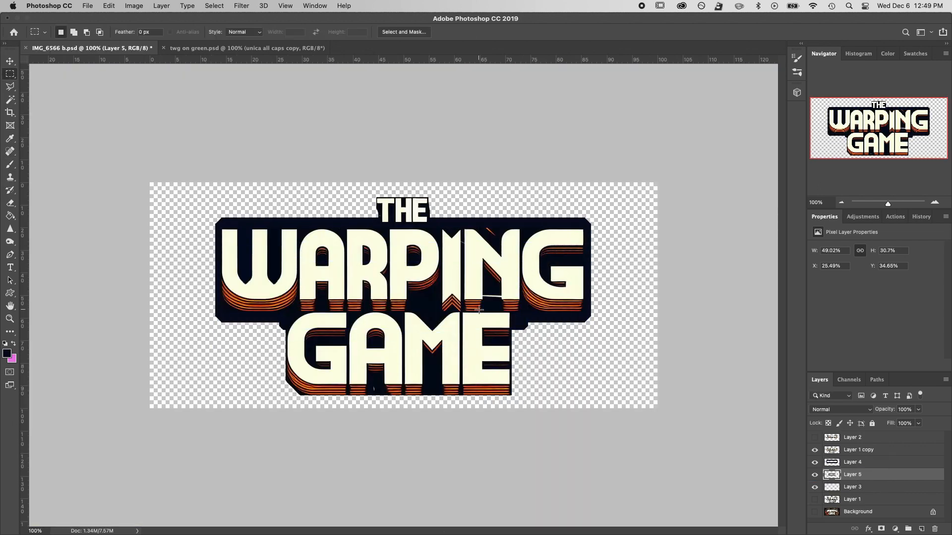
pyautogui.click(7, 62)
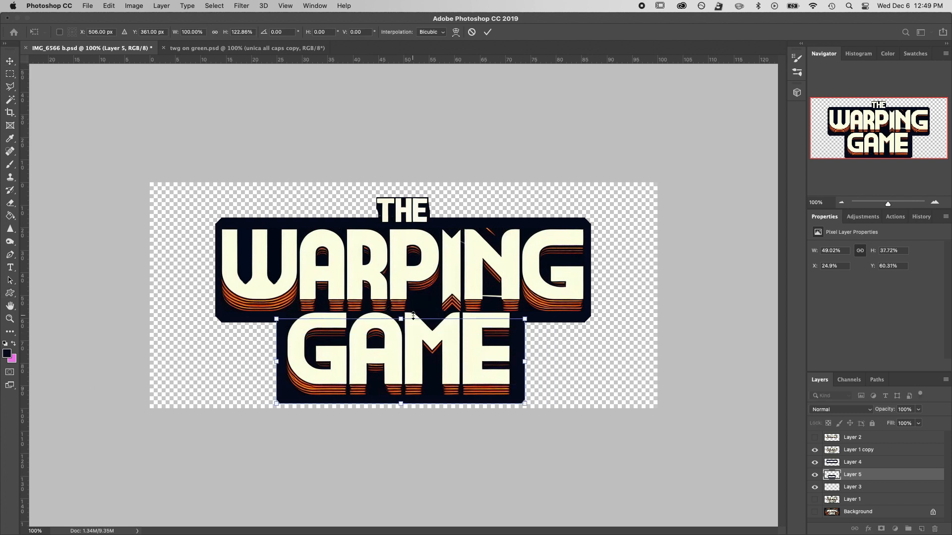
pyautogui.moveTo(169, 170)
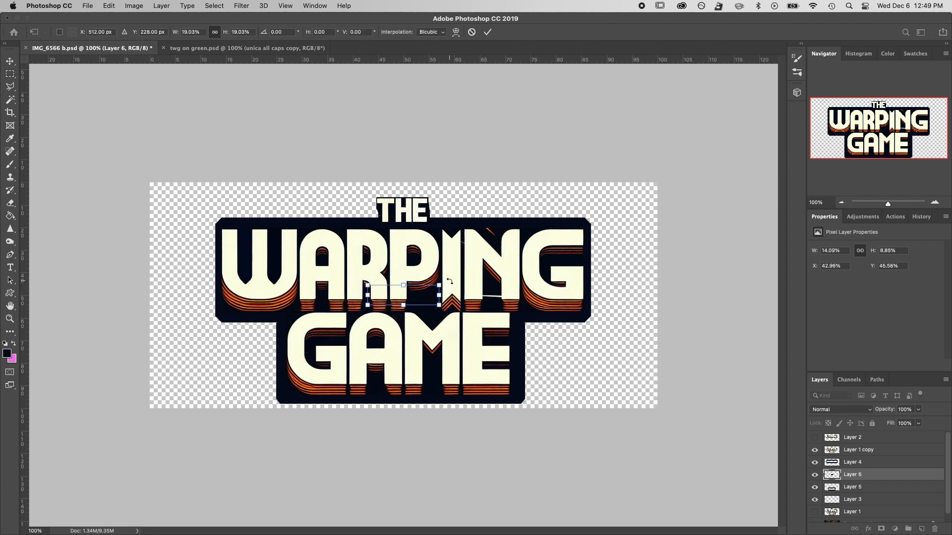
pyautogui.moveTo(400, 286); pyautogui.dragTo(403, 205)
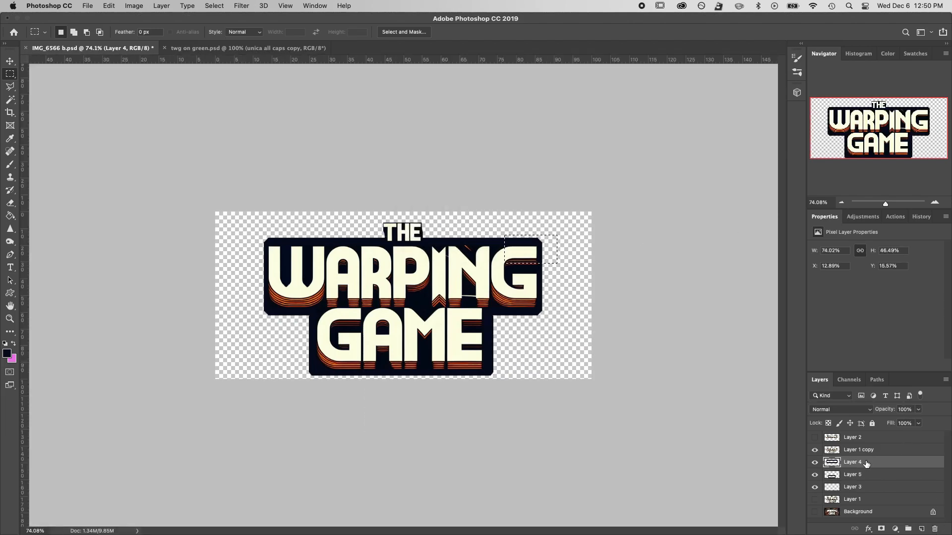
pyautogui.click(8, 62)
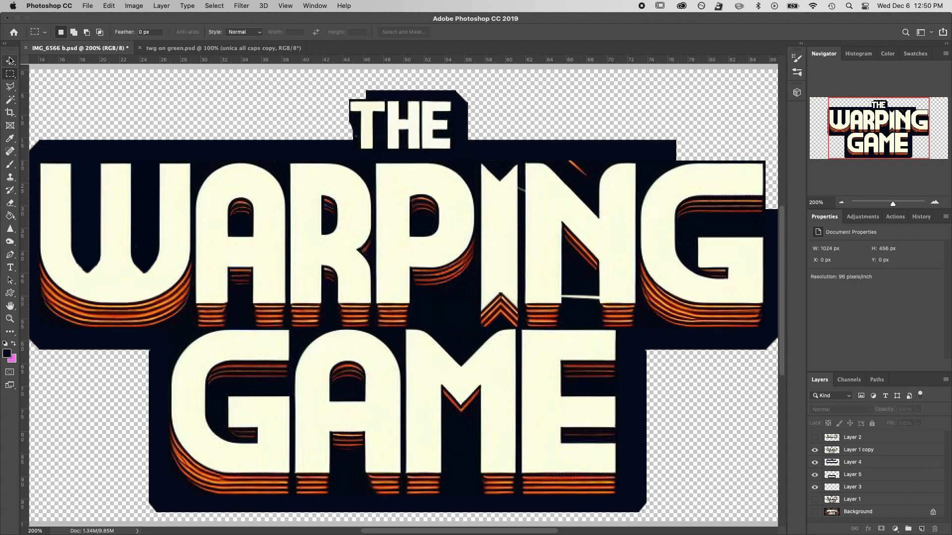
pyautogui.click(10, 62)
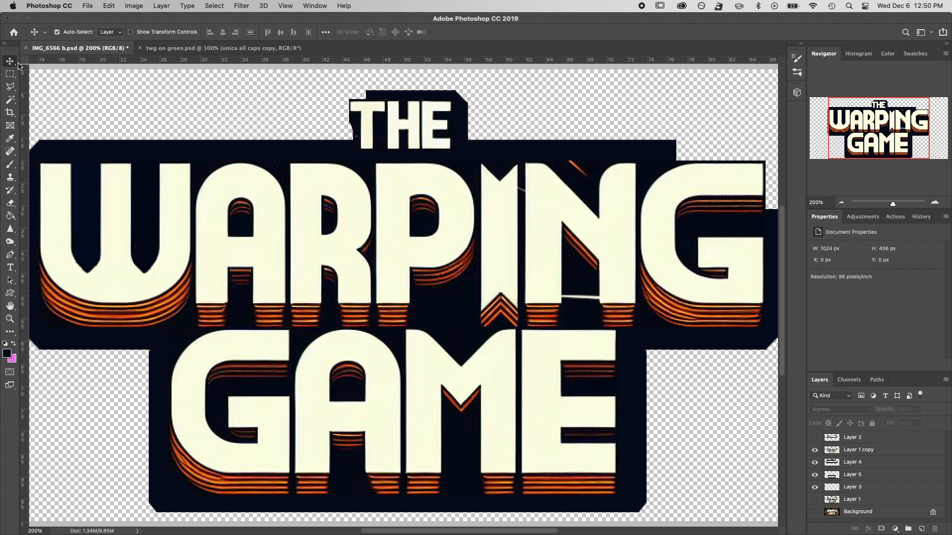
pyautogui.click(815, 451)
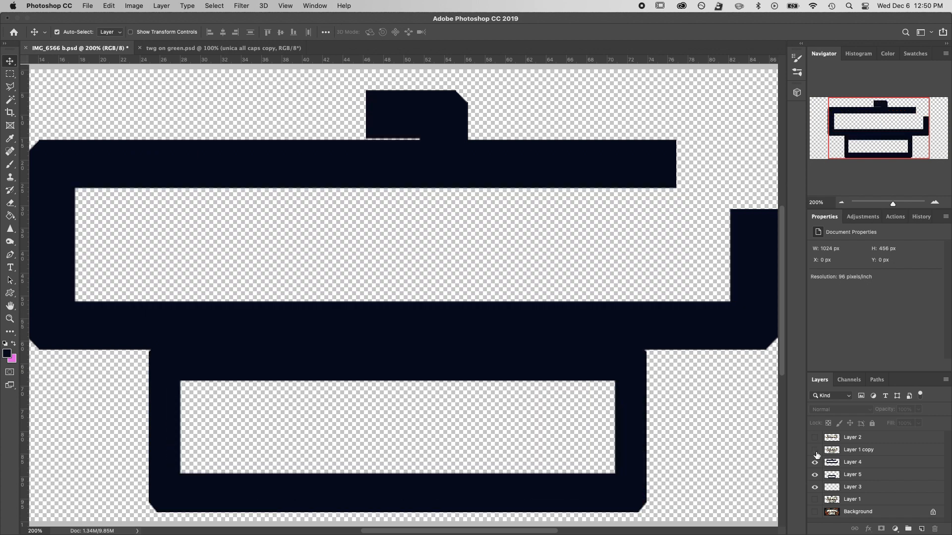
pyautogui.click(815, 450)
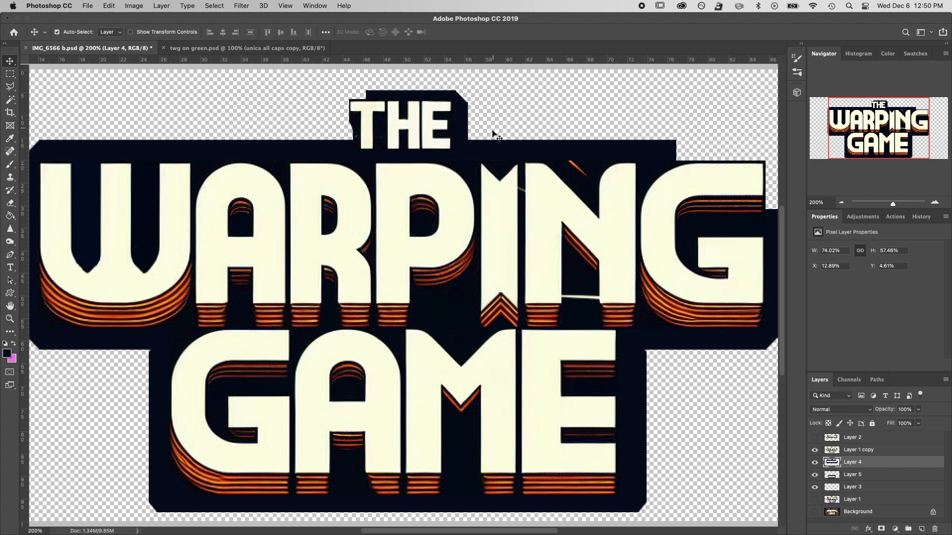